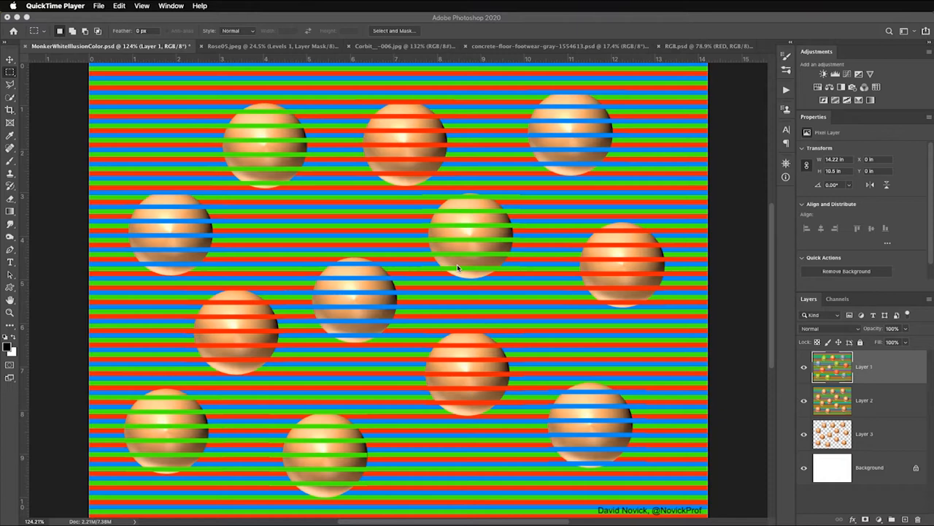
pyautogui.moveTo(762, 448)
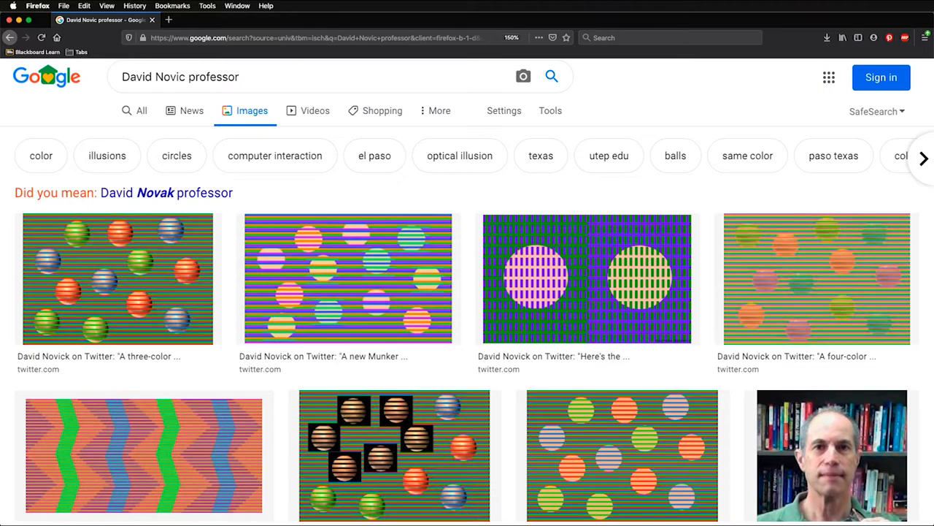
# Fit the whole striped-spheres illusion image in the window with Command+0
pyautogui.scroll(-3)
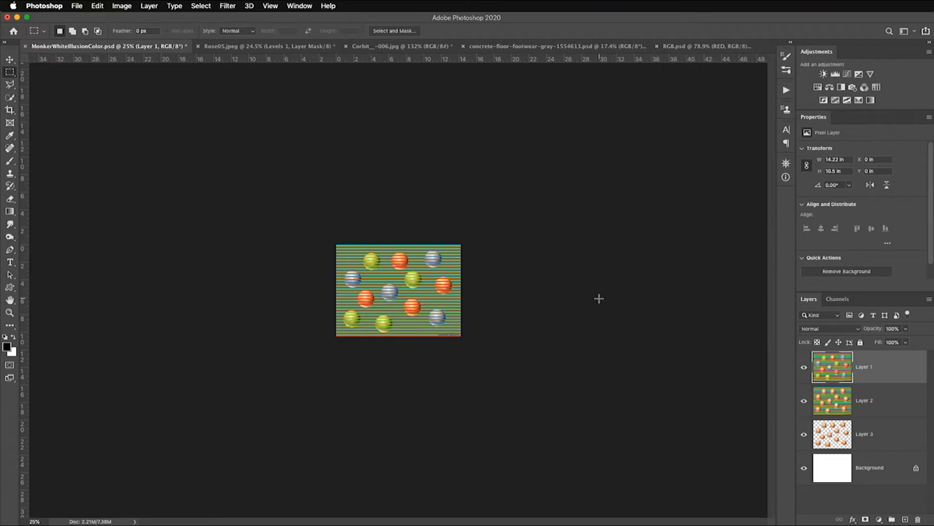
pyautogui.moveTo(629, 324)
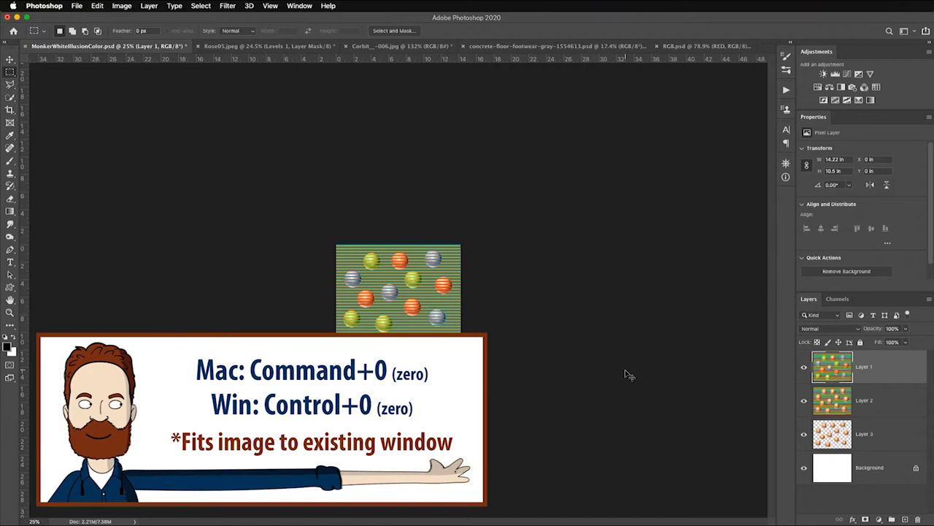
pyautogui.press('cmd+0')
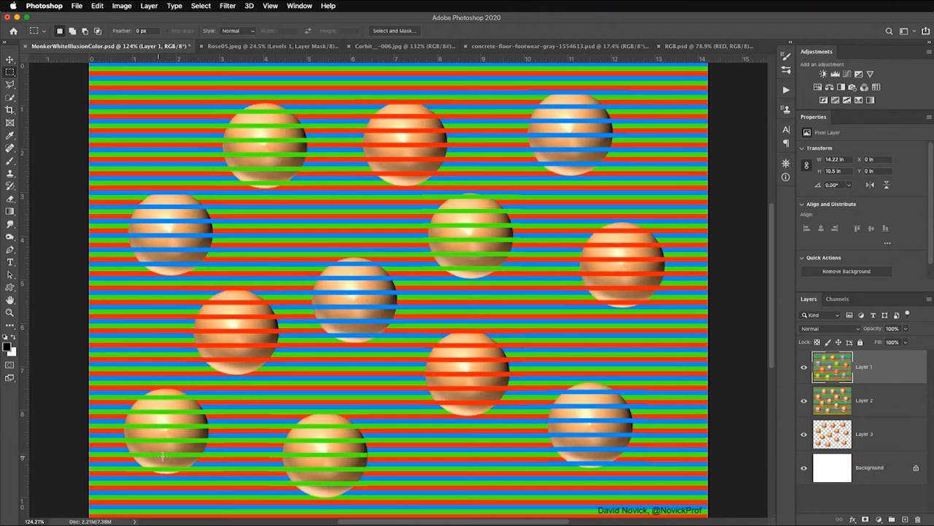
# Switch to the Corbit…006.jpg angel portrait document
pyautogui.click(401, 45)
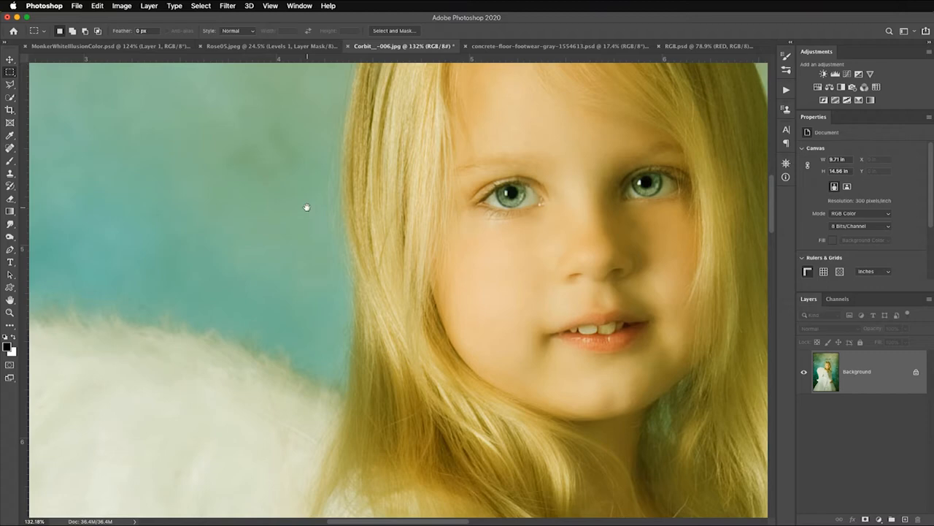
# Fit the angel portrait in the window and inspect the Fill options without applying them
pyautogui.press('m')
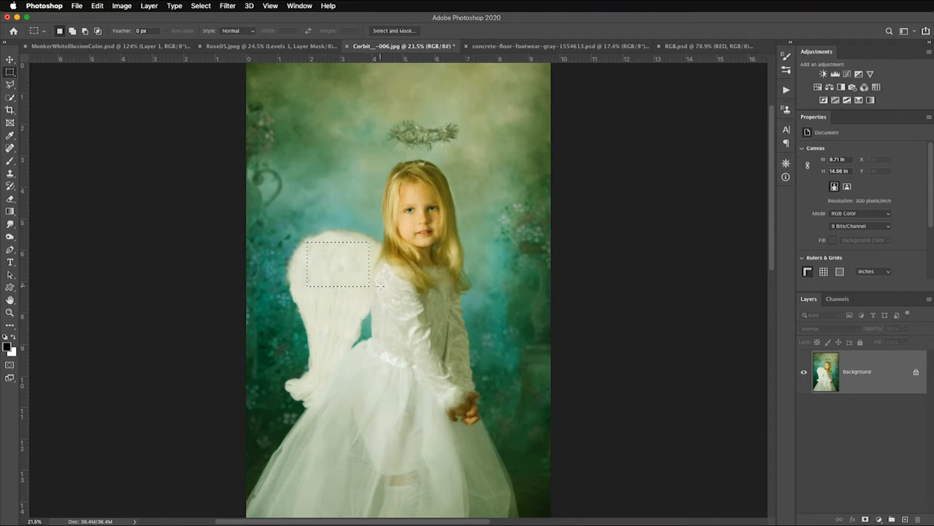
pyautogui.press('cmd+j')
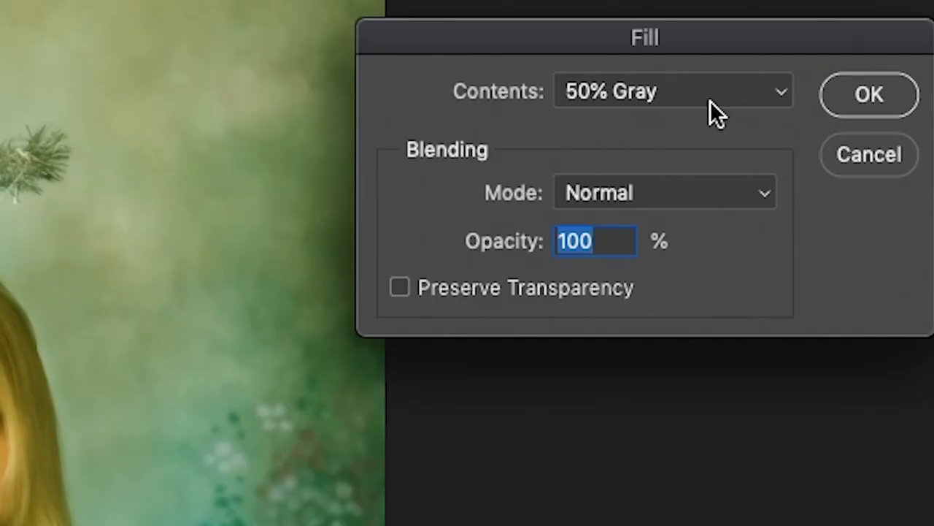
pyautogui.click(867, 95)
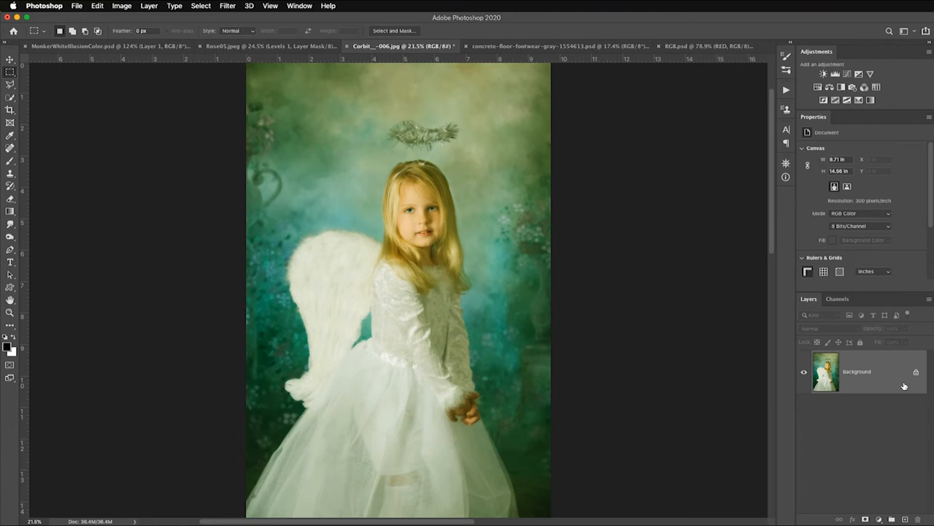
pyautogui.moveTo(825, 372)
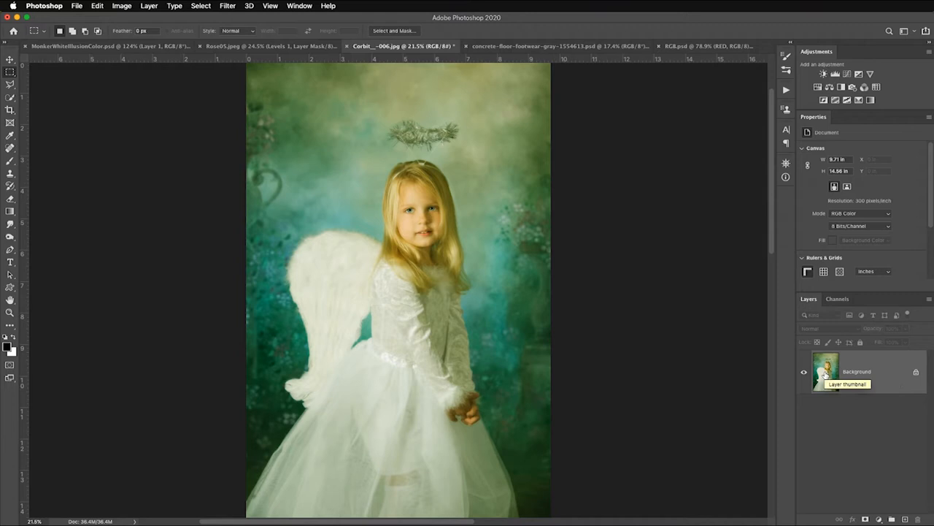
pyautogui.moveTo(853, 383)
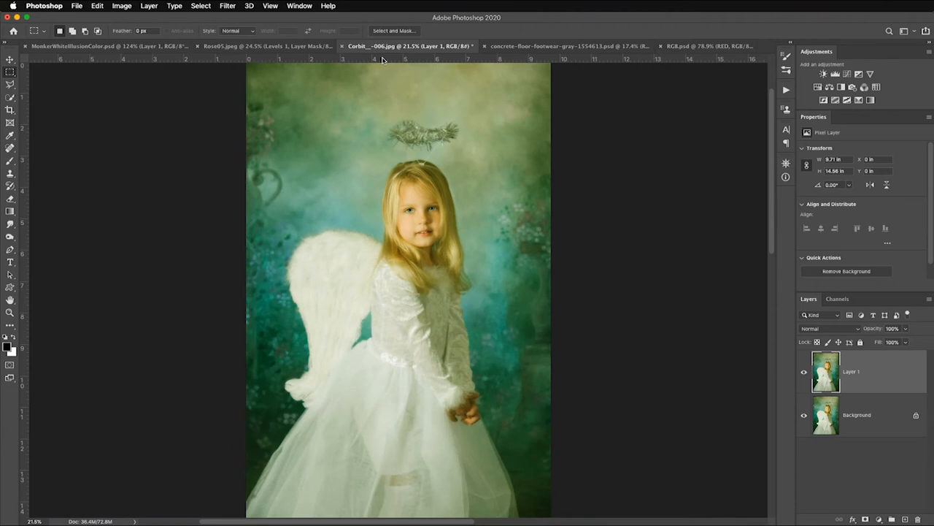
# Select the duplicated portrait layer and apply Filter > Blur > Average to flatten it to green
pyautogui.click(227, 6)
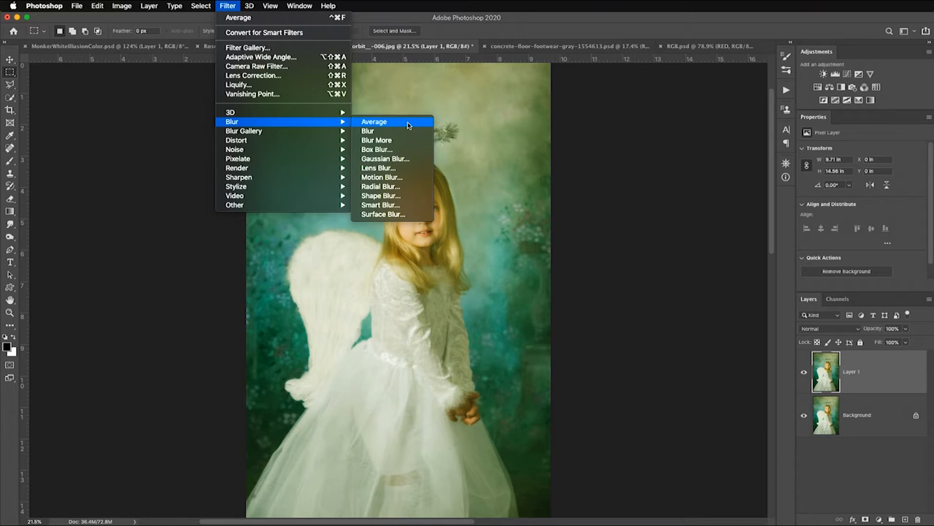
pyautogui.click(373, 121)
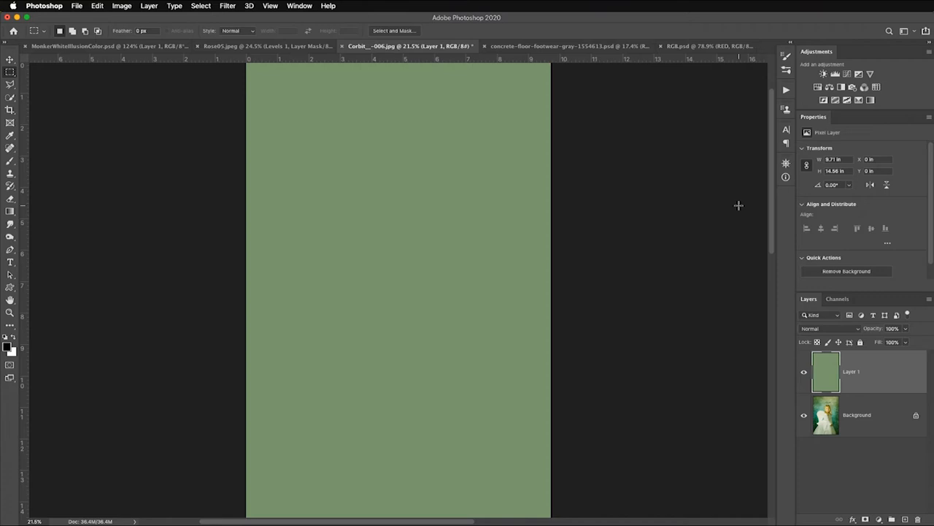
# Invert the averaged green Layer 1 to purple with Command+I
pyautogui.press('cmd+i')
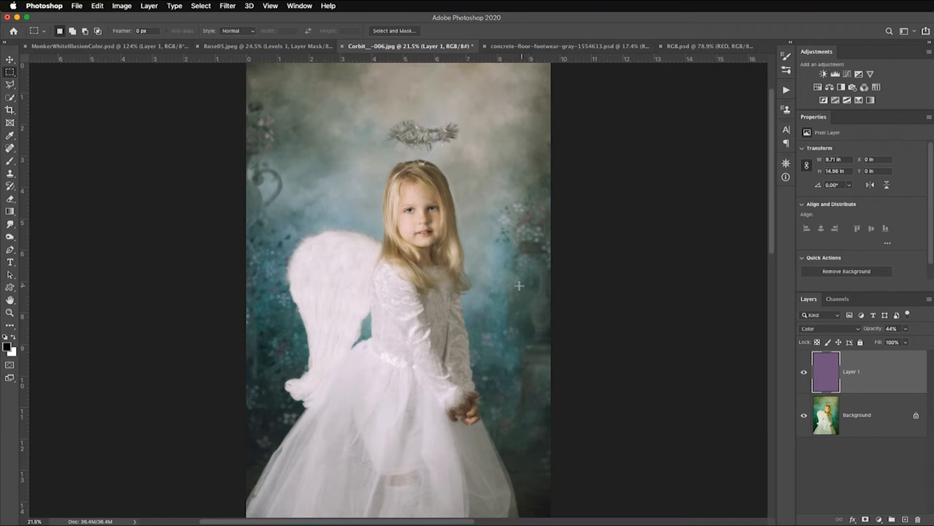
pyautogui.moveTo(803, 372)
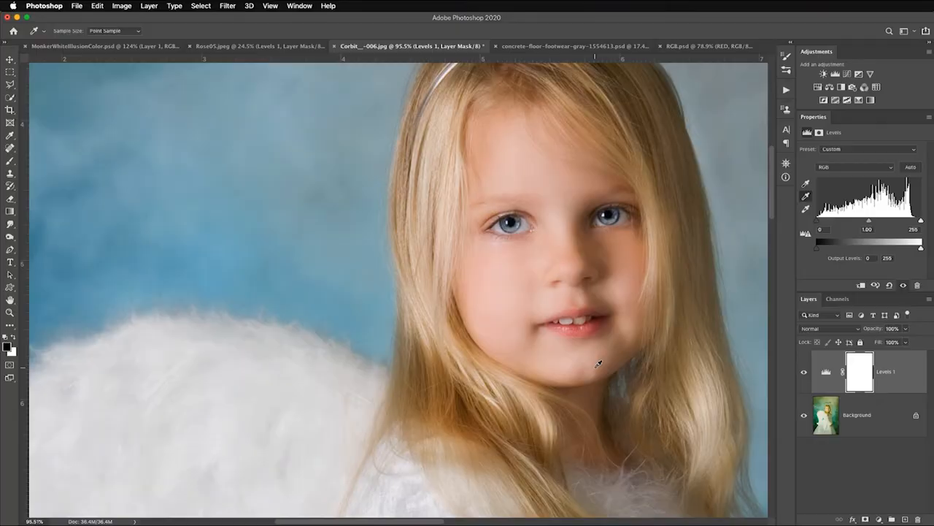
pyautogui.click(803, 372)
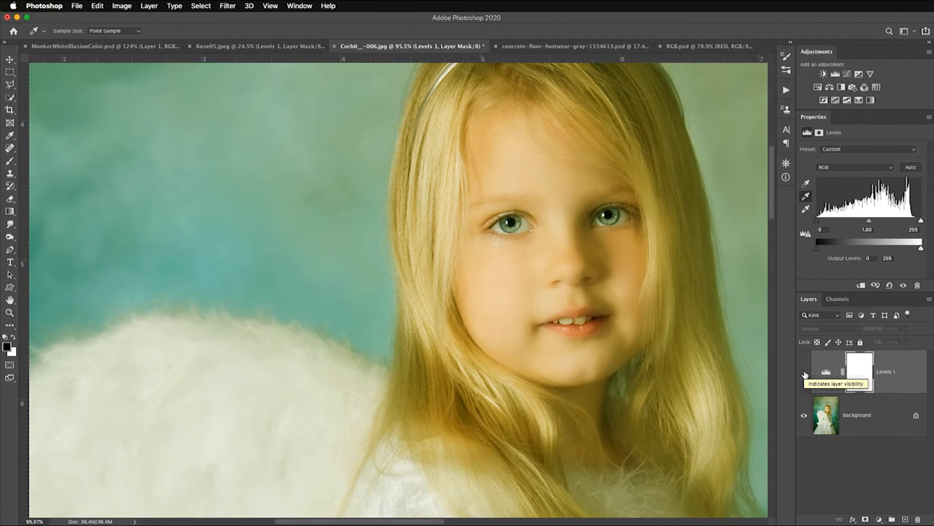
pyautogui.click(259, 45)
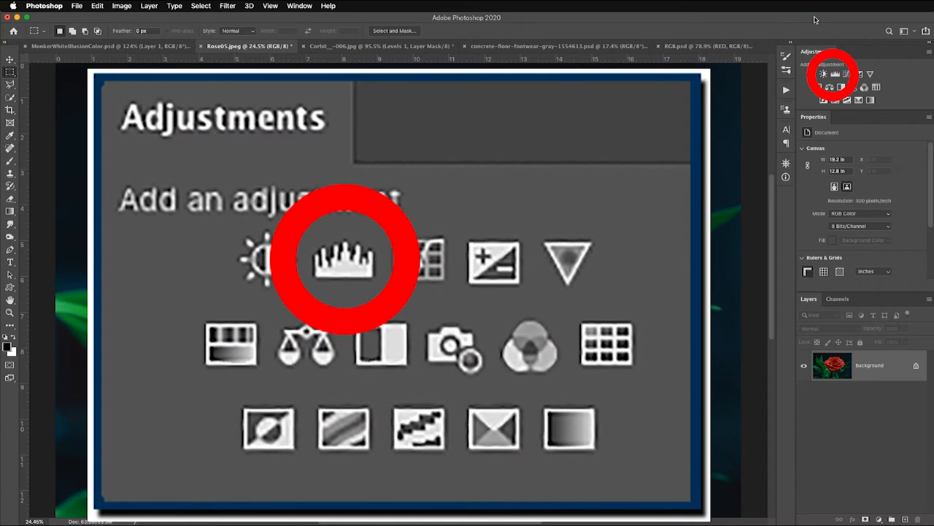
# Add a Levels adjustment layer above the rose photo's background
pyautogui.click(343, 260)
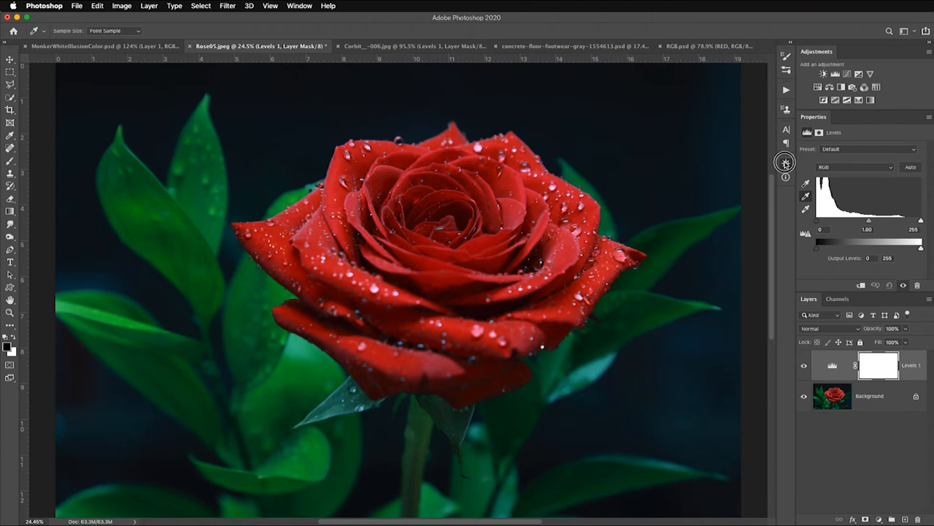
# Set the Eyedropper Sample Size to 3 by 3 Average, then return to the angel portrait document
pyautogui.click(299, 6)
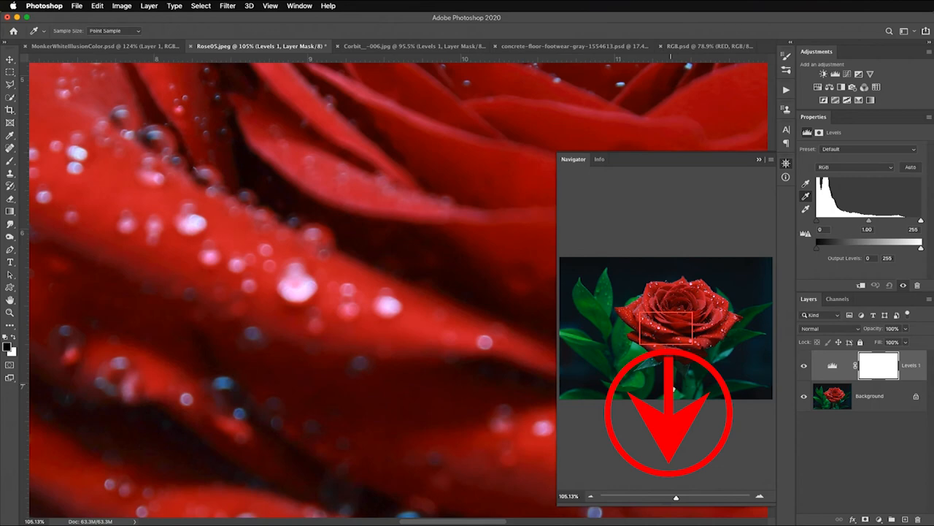
pyautogui.moveTo(675, 496); pyautogui.dragTo(689, 499)
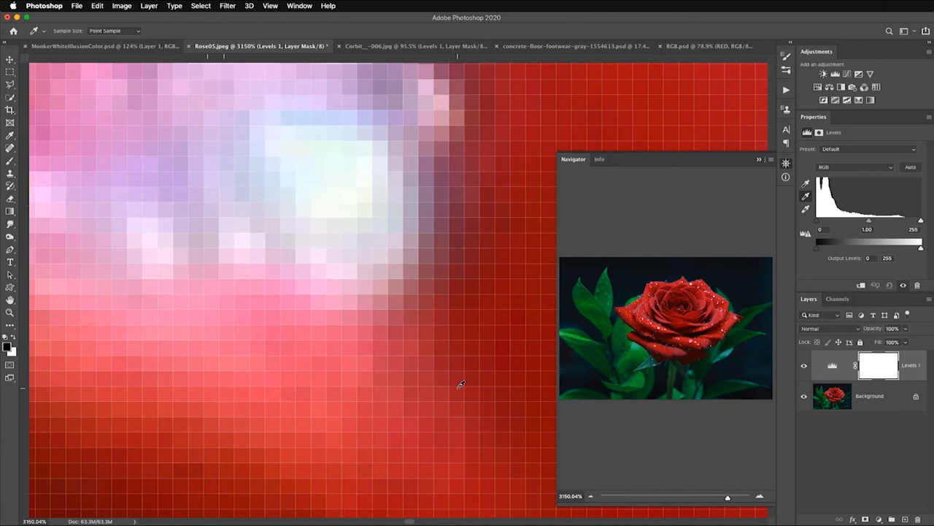
pyautogui.moveTo(372, 368)
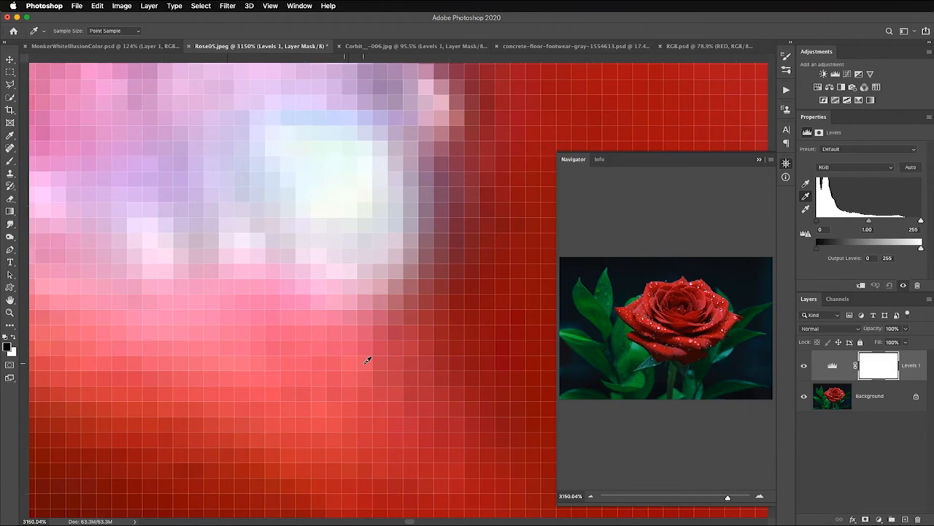
pyautogui.click(114, 30)
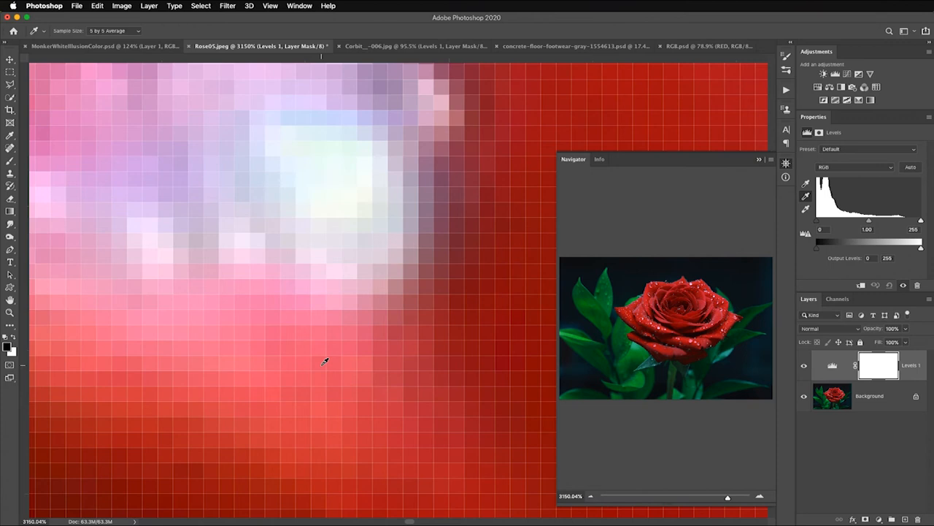
pyautogui.moveTo(321, 328)
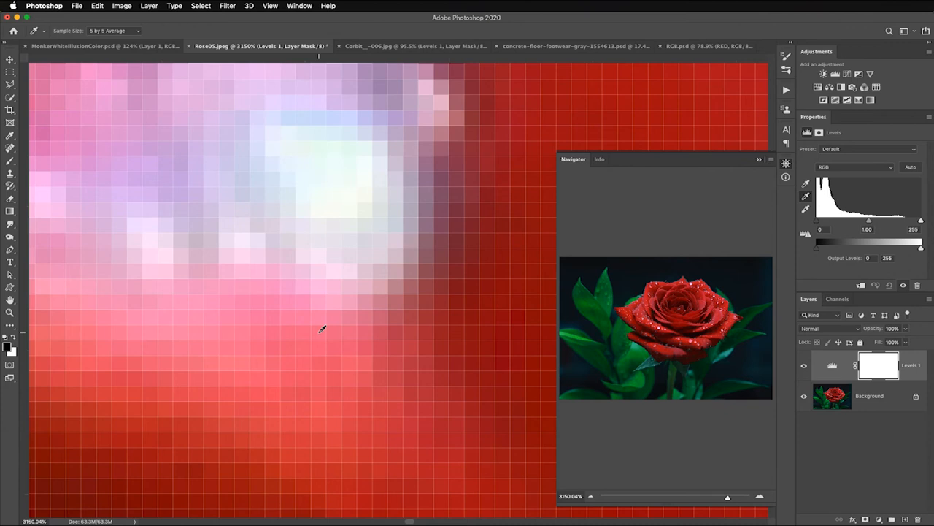
pyautogui.moveTo(406, 385)
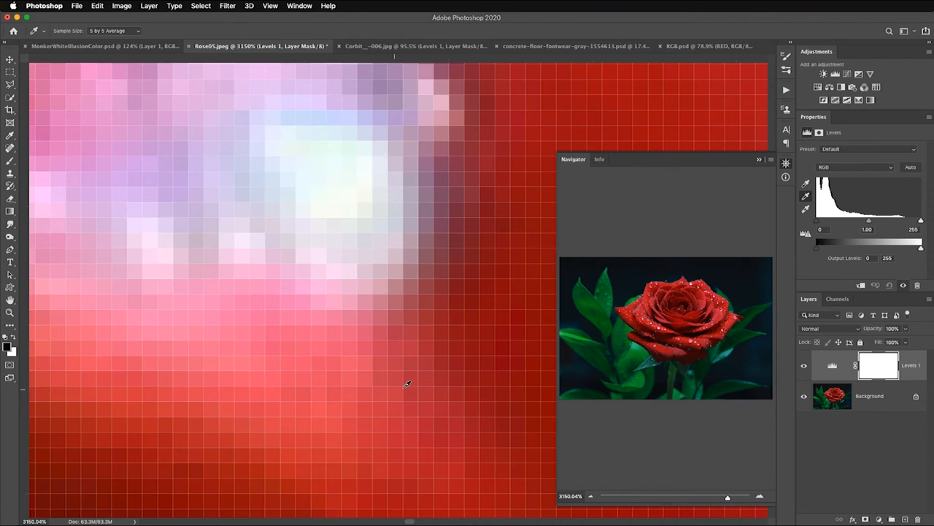
pyautogui.click(387, 45)
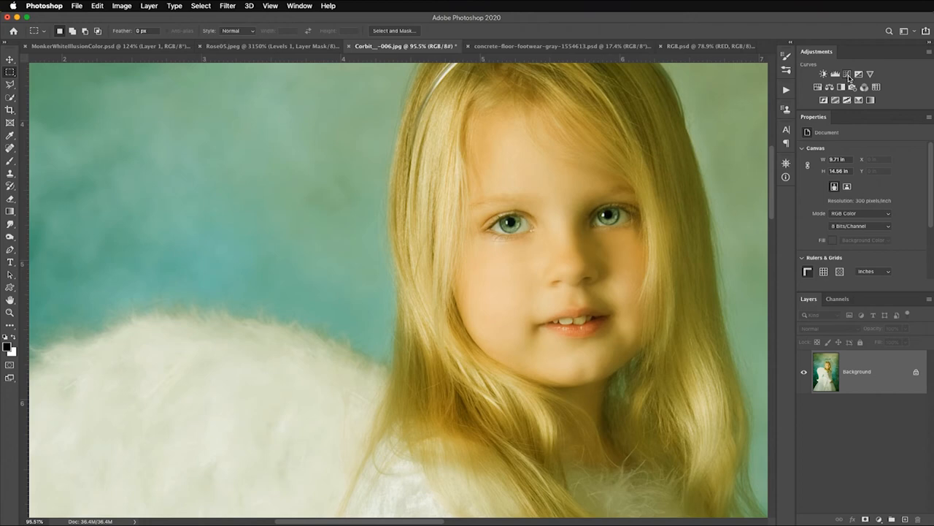
# Add a Curves 1 adjustment layer above the angel portrait background
pyautogui.click(847, 73)
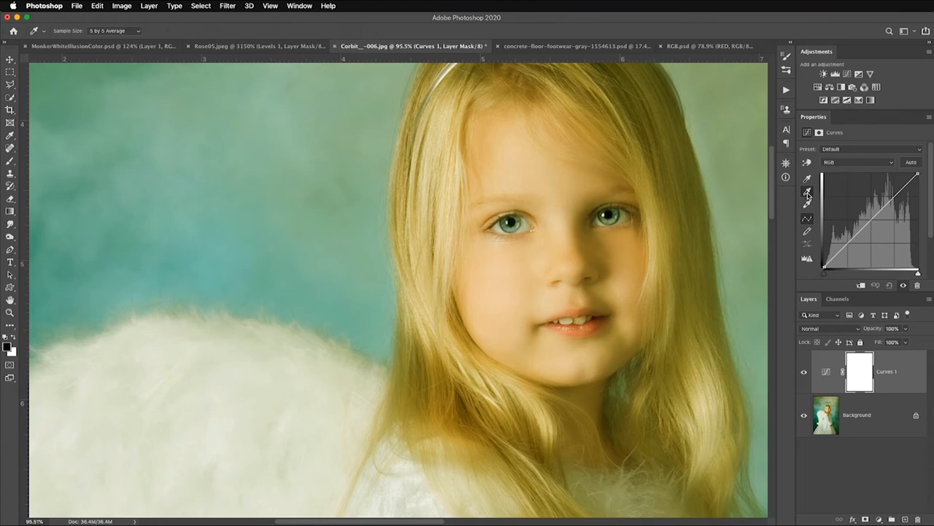
pyautogui.moveTo(327, 364)
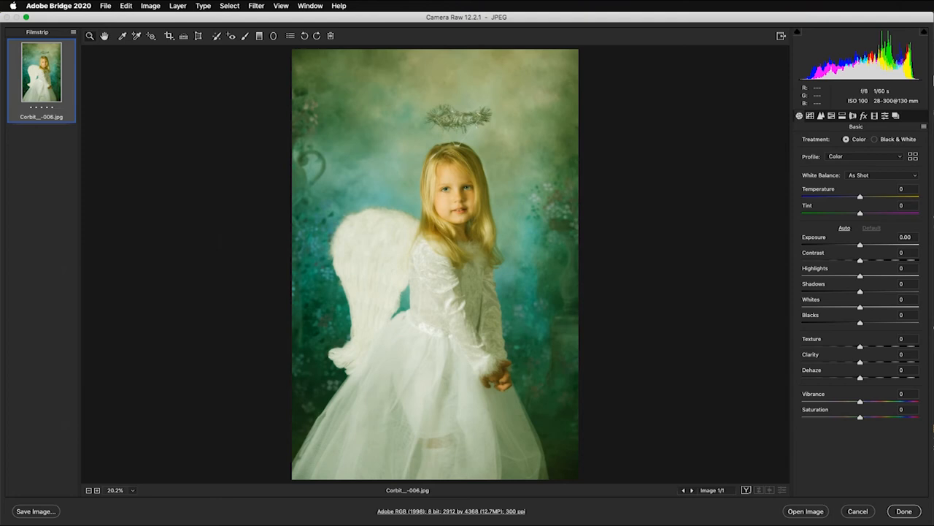
# Sample a neutral spot with the White Balance tool, giving Temperature −7, Tint +39
pyautogui.click(123, 35)
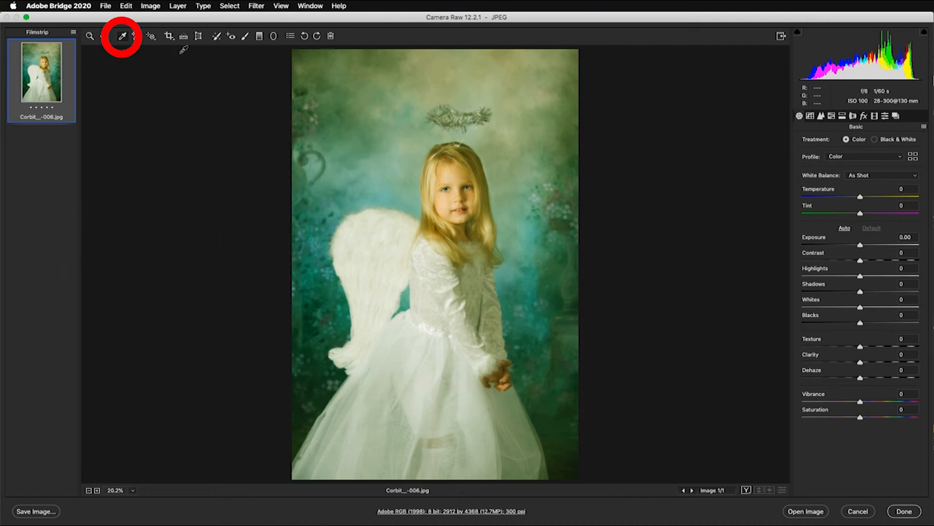
pyautogui.click(387, 242)
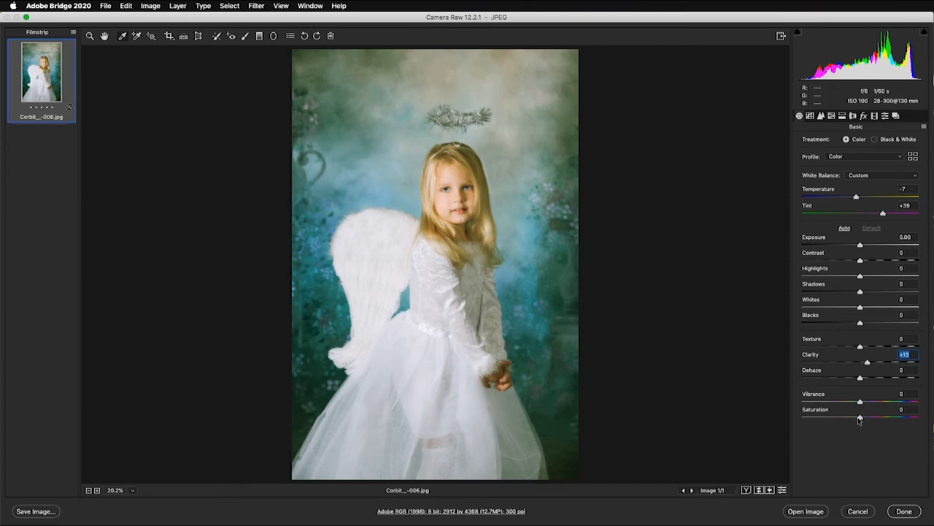
# Raise Saturation to +40 and cool Temperature to about −16 in the Basic panel
pyautogui.moveTo(860, 418); pyautogui.dragTo(883, 418)
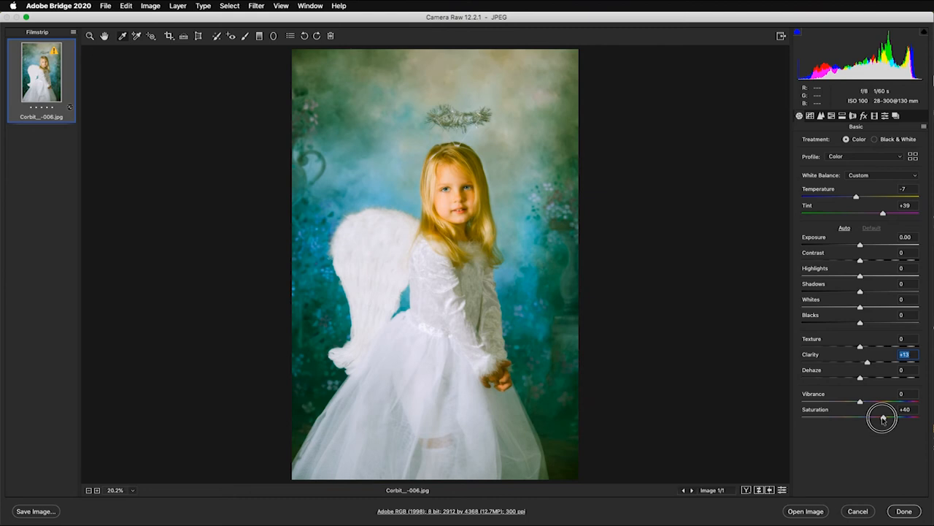
pyautogui.moveTo(855, 196); pyautogui.dragTo(853, 195)
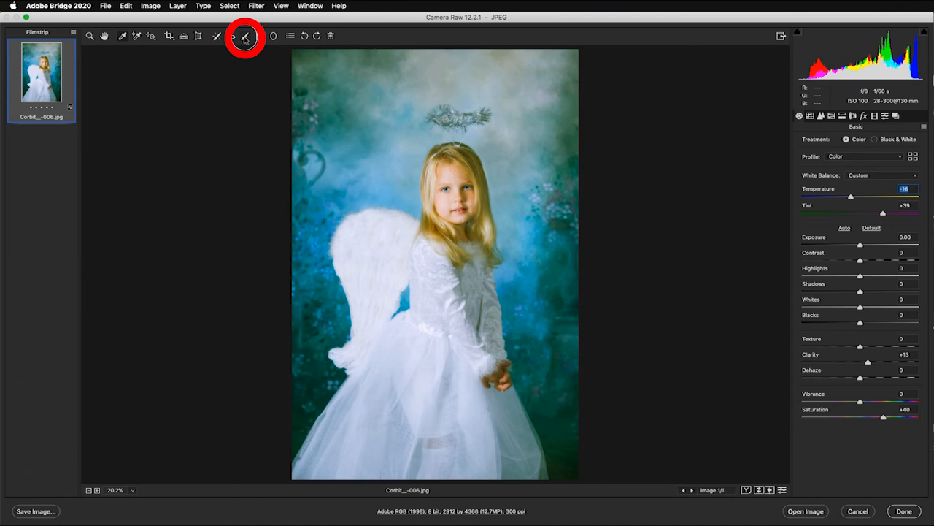
# Paint with the Adjustment Brush using a warmer Temperature and reduced Saturation
pyautogui.click(245, 35)
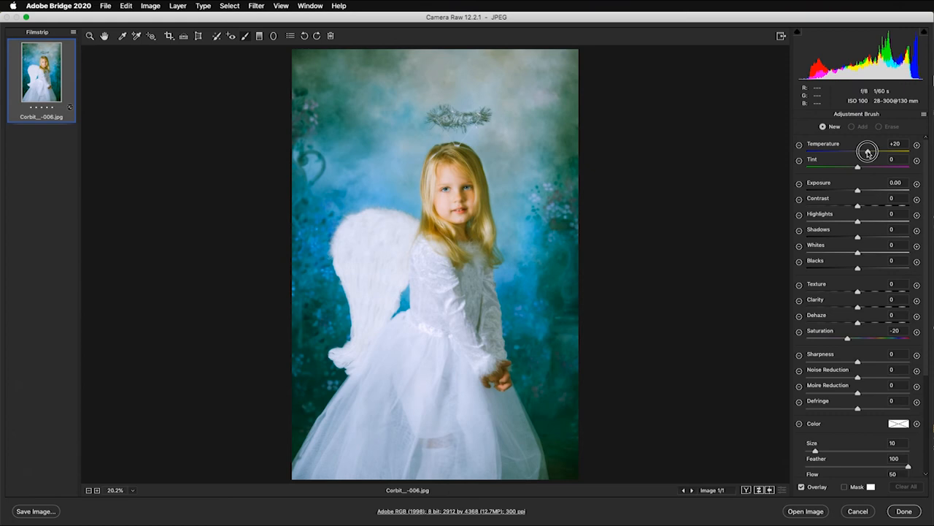
pyautogui.moveTo(847, 337); pyautogui.dragTo(835, 337)
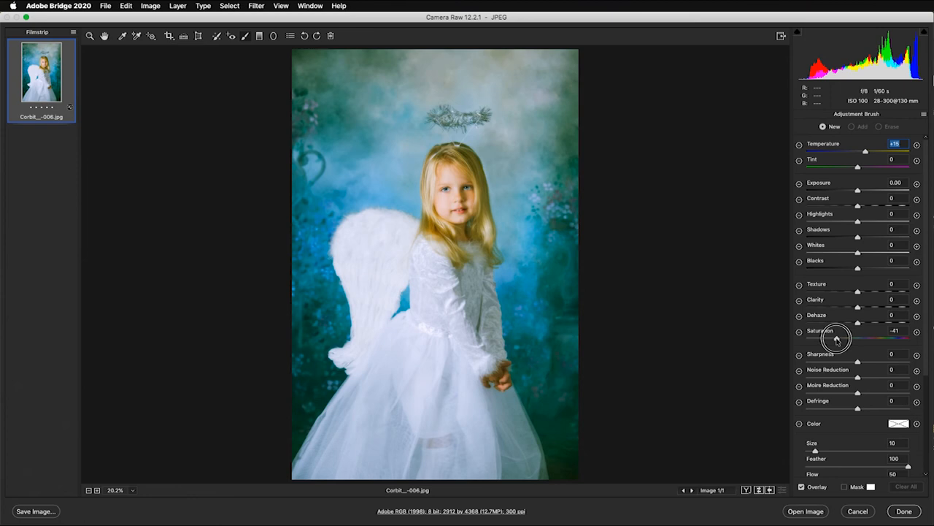
pyautogui.click(460, 175)
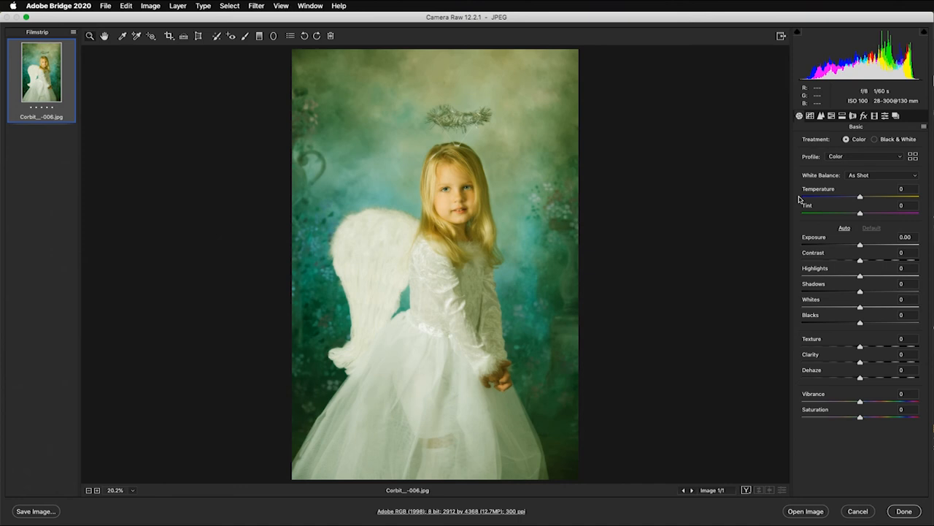
pyautogui.moveTo(756, 193)
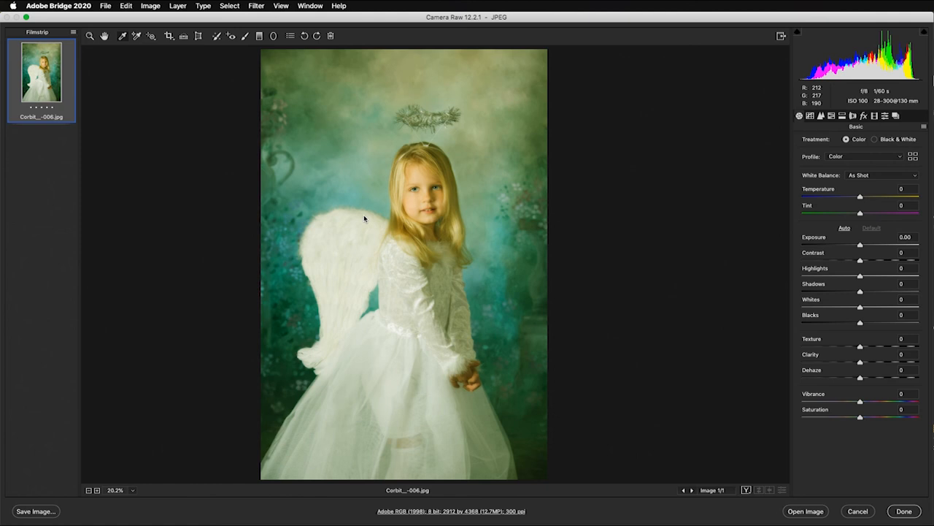
# Sample the white wing for a custom white balance, with Blacks -45, Clarity +16, Vibrance +62
pyautogui.click(376, 219)
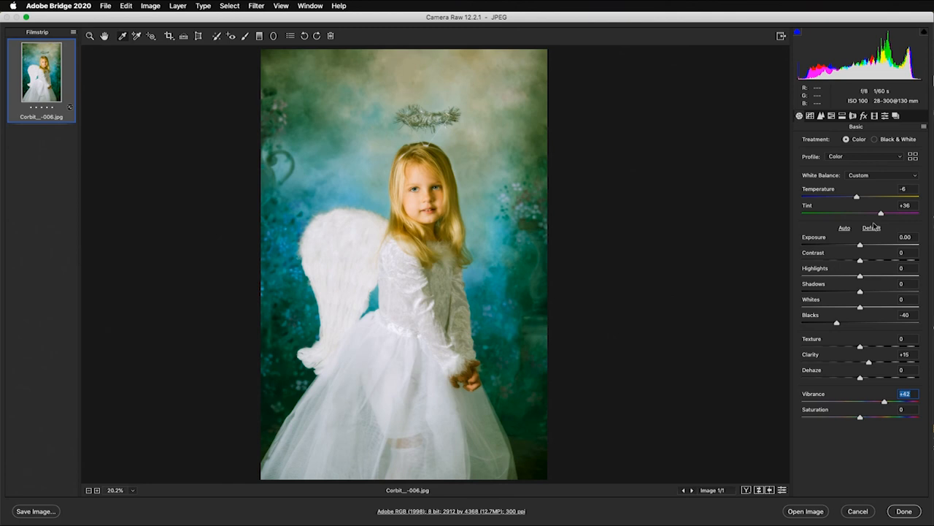
pyautogui.click(864, 115)
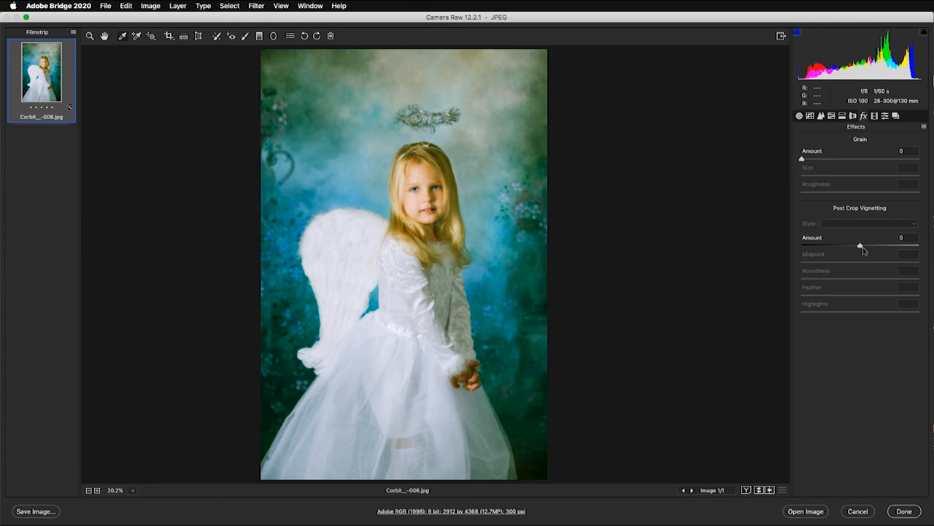